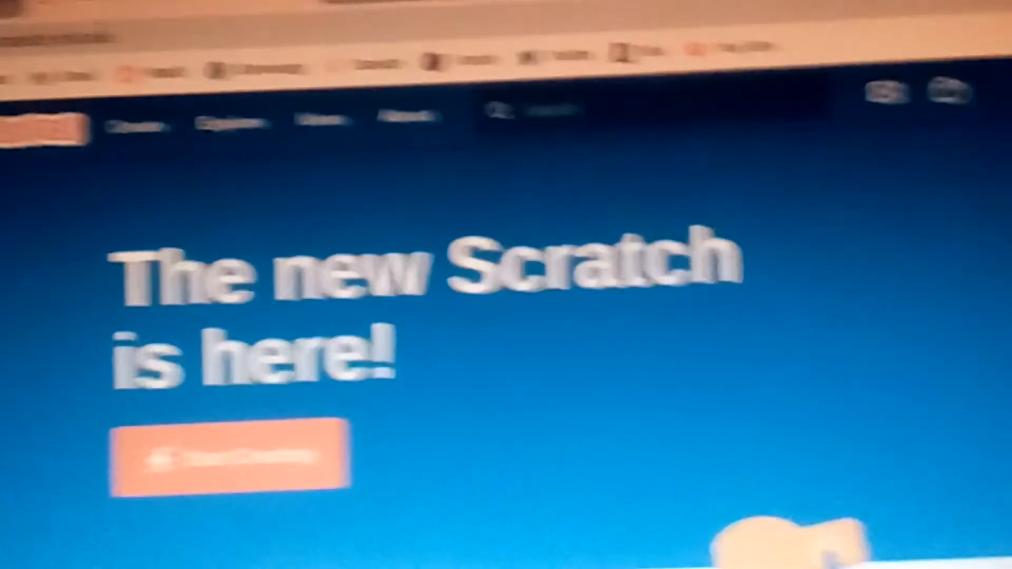
scroll("down", 3)
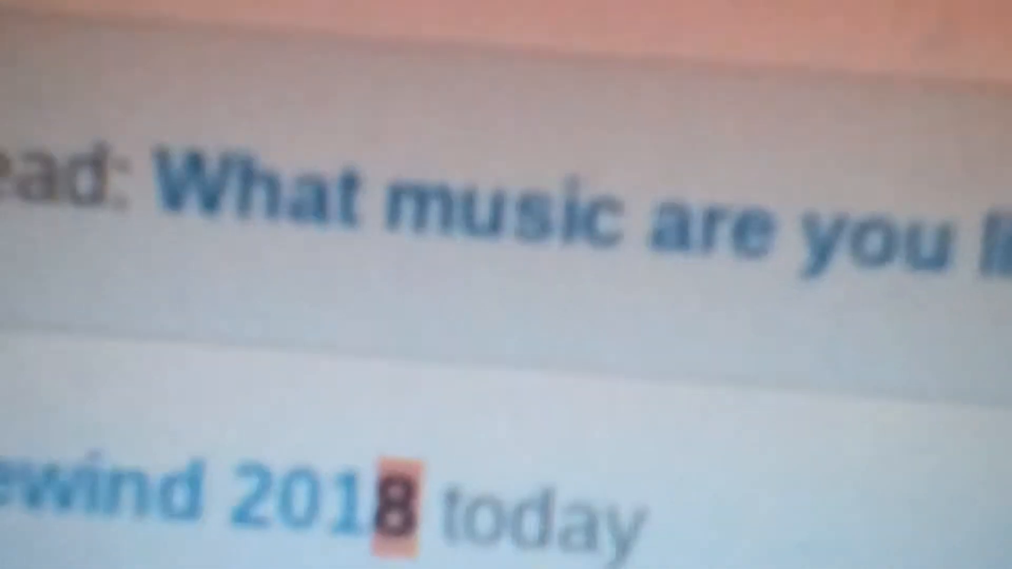
scroll("down", 3)
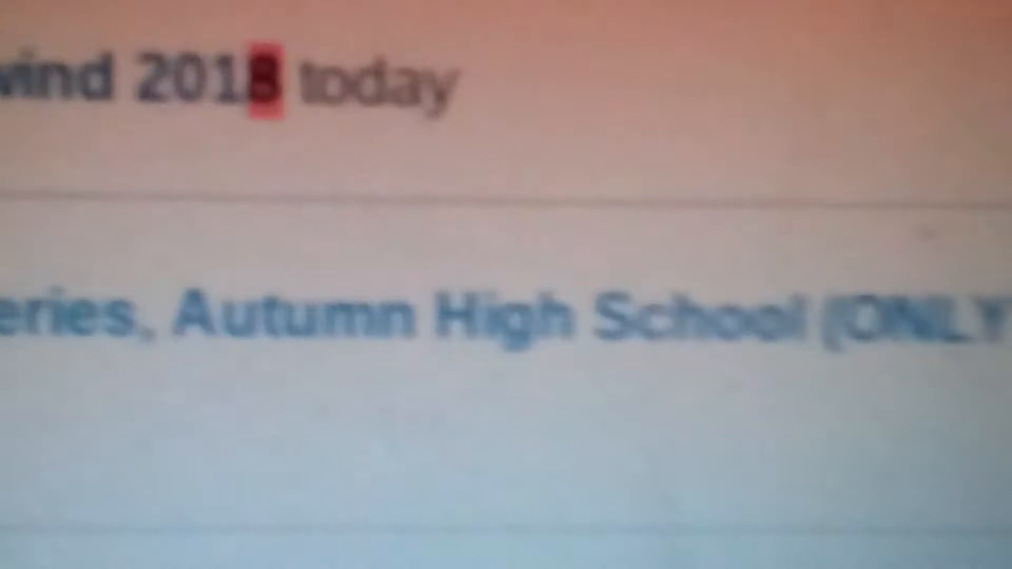